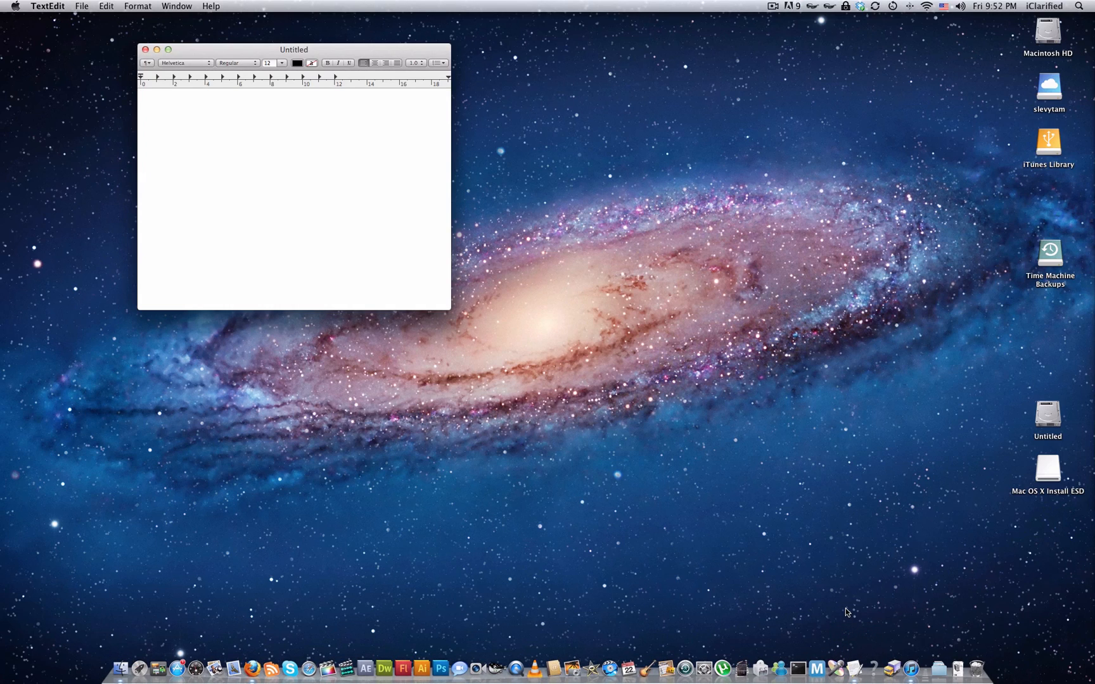
# Write 'Edit One' in a new document and save it to the Desktop as iClarified.rtf.
pyautogui.write('Edit One')
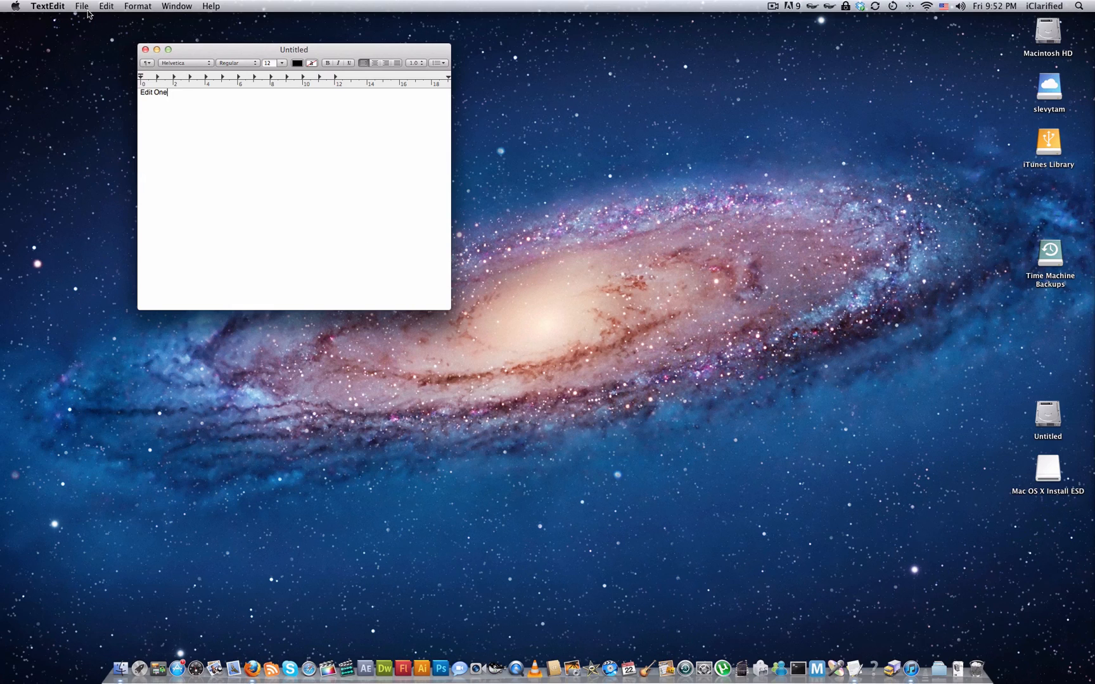
pyautogui.click(81, 5)
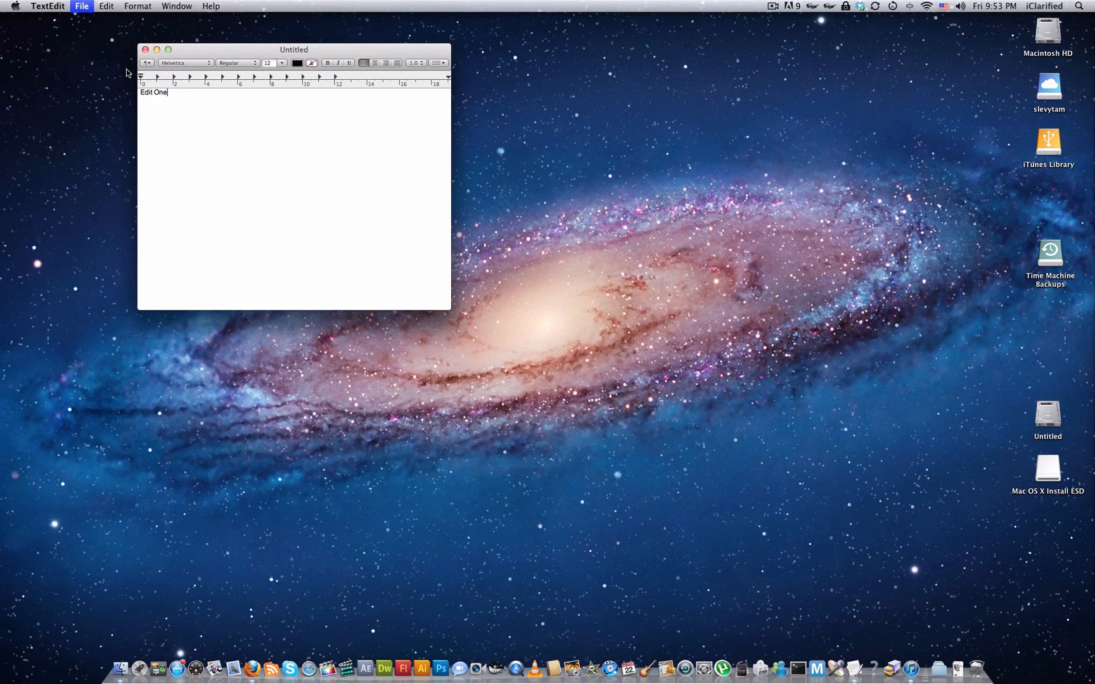
pyautogui.click(82, 5)
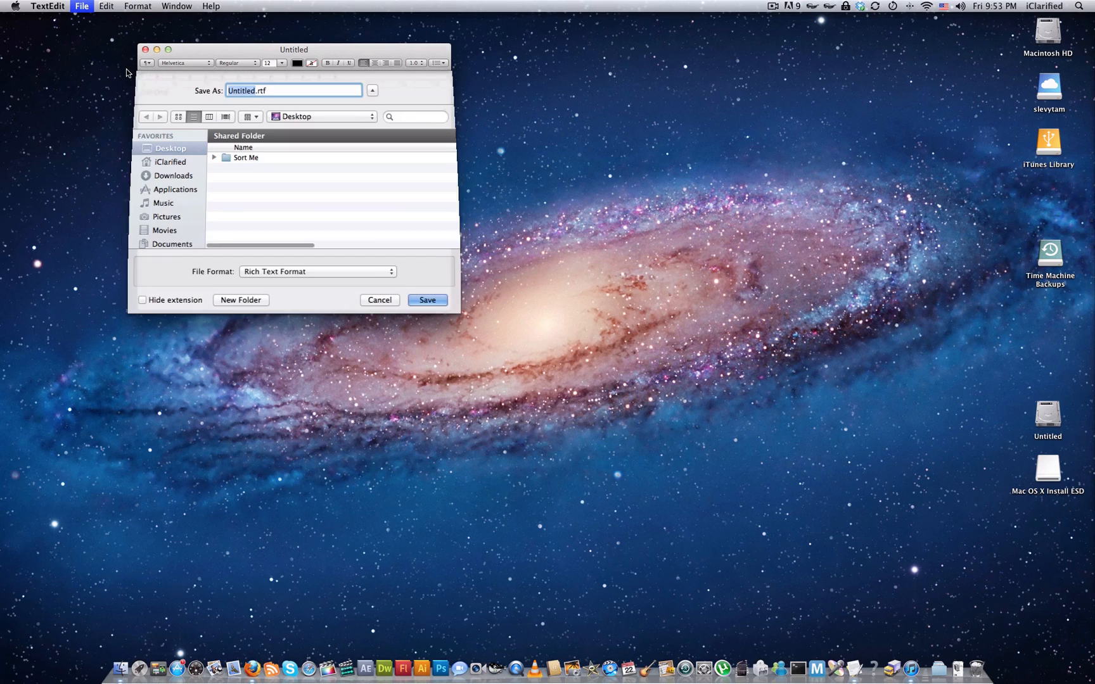
pyautogui.write('iCla')
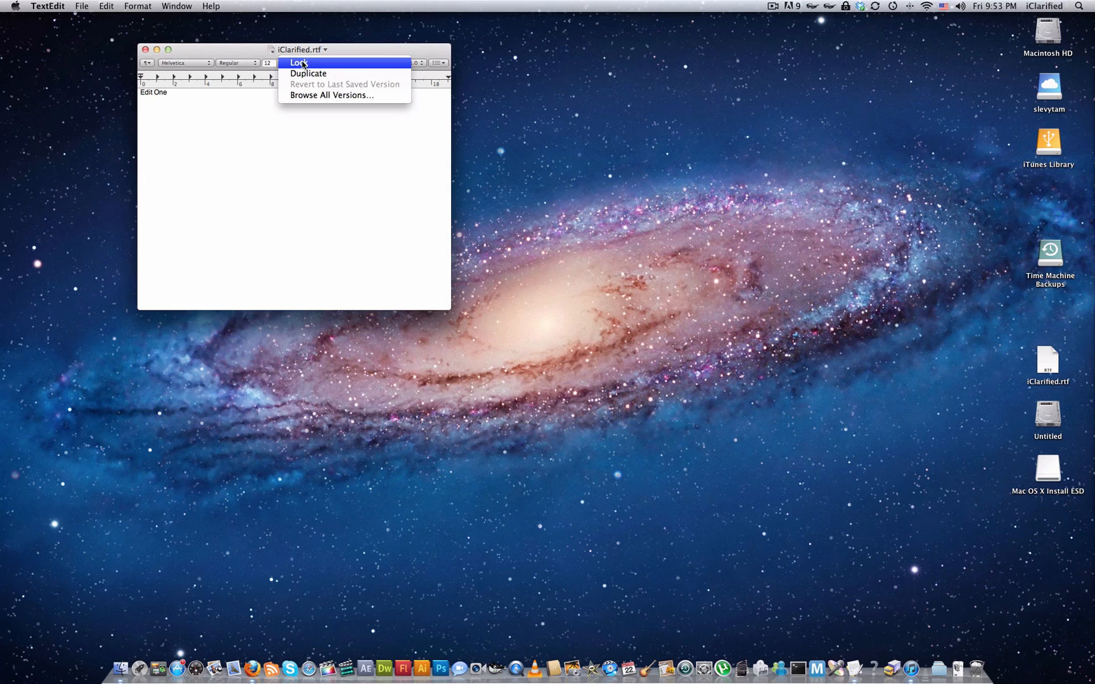
# Lock iClarified.rtf from the title bar menu, dismiss the locked alert, and duplicate it as 'iClarified copy'.
pyautogui.click(298, 62)
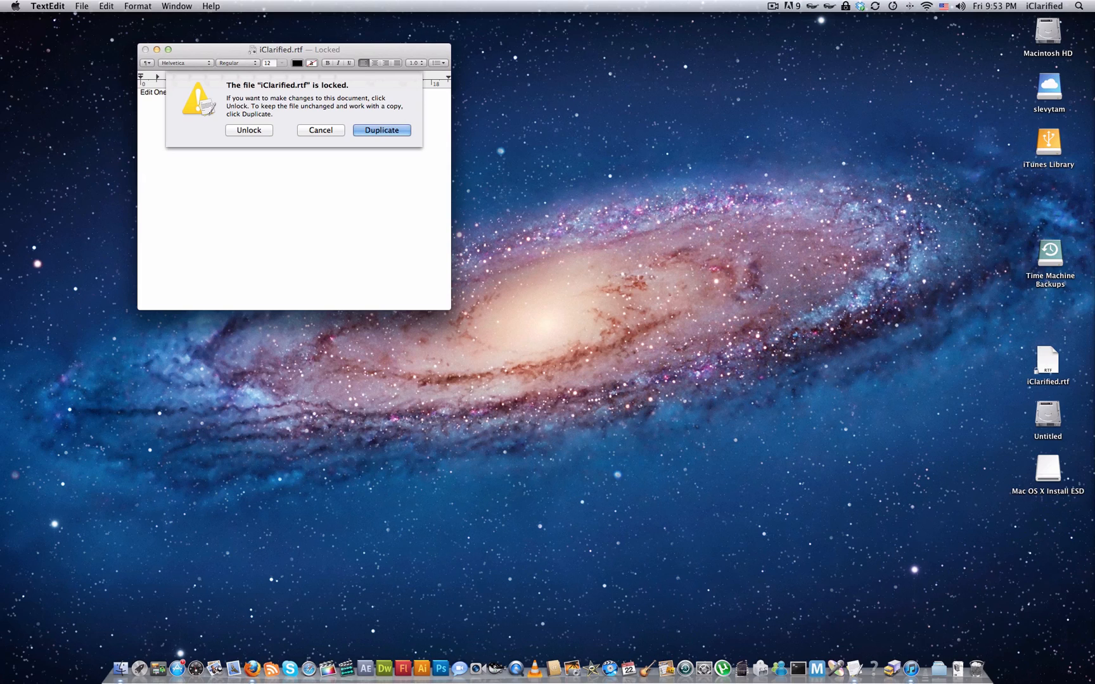
pyautogui.click(320, 129)
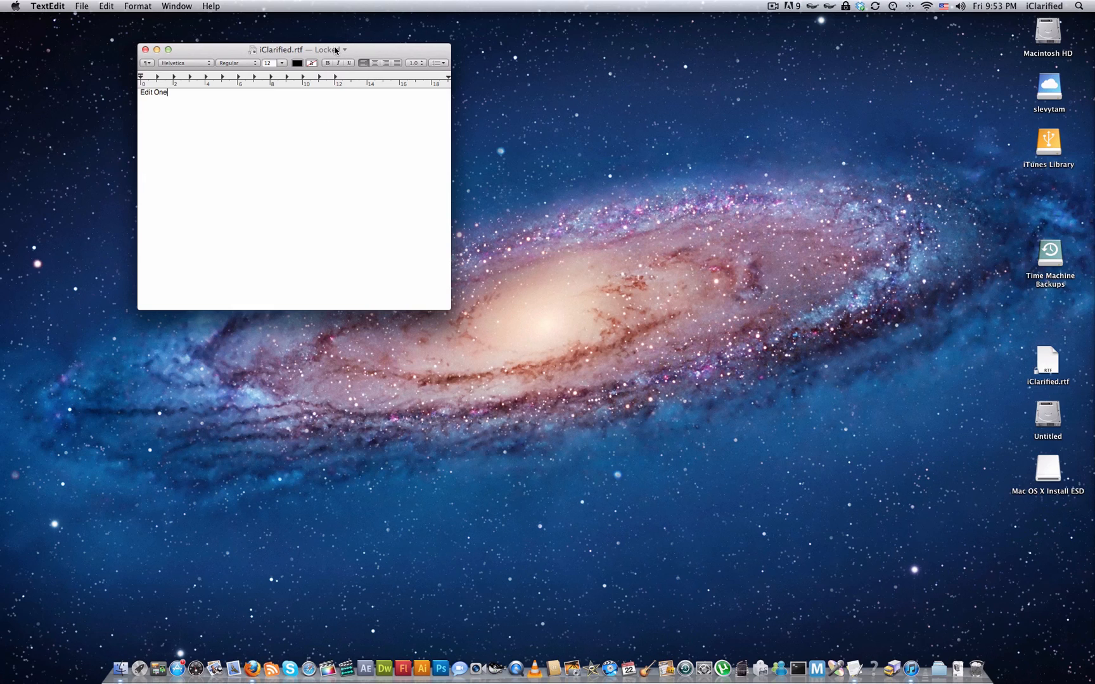
pyautogui.click(331, 50)
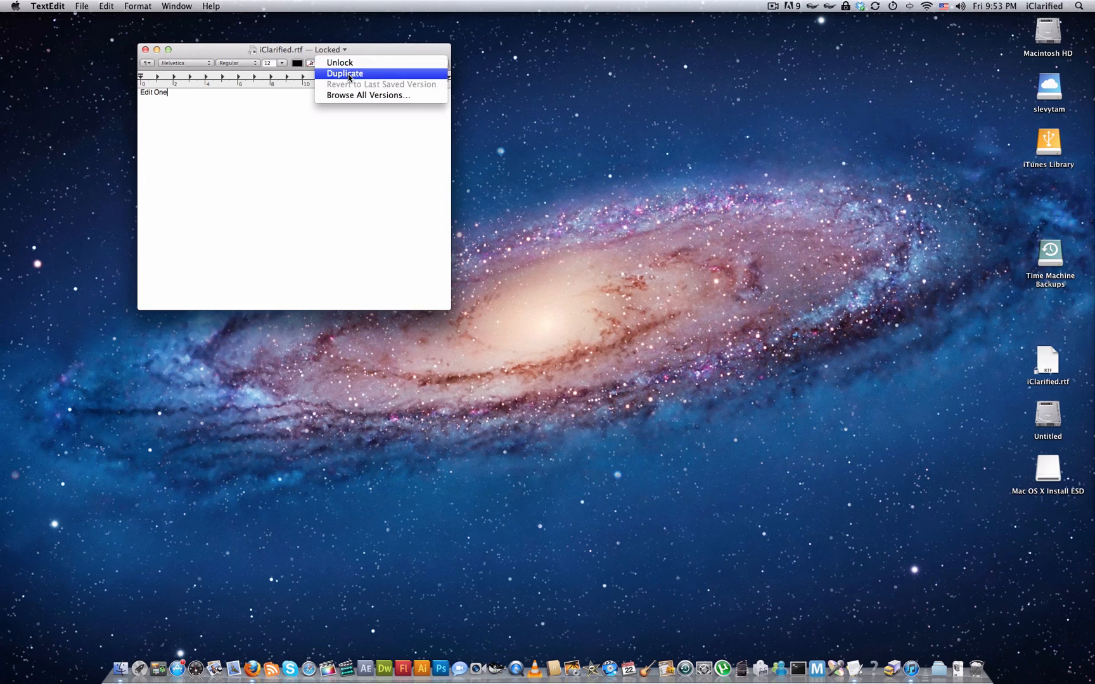
pyautogui.click(345, 73)
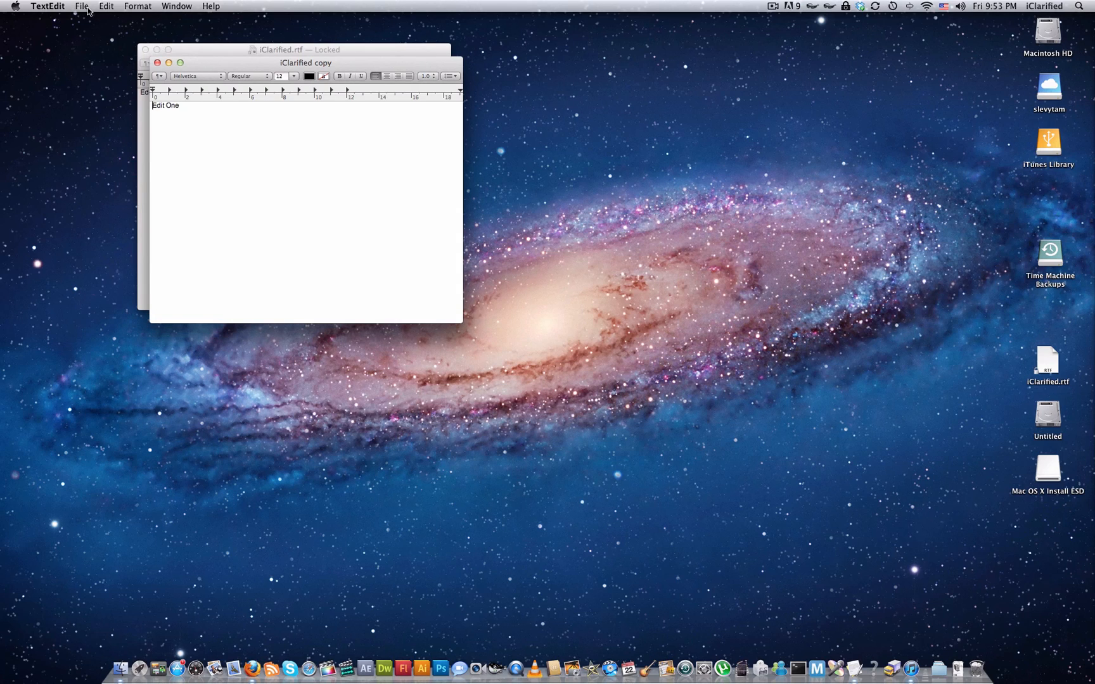
# Save the duplicate to the Desktop as 'iClarified copy.rtf'.
pyautogui.click(82, 5)
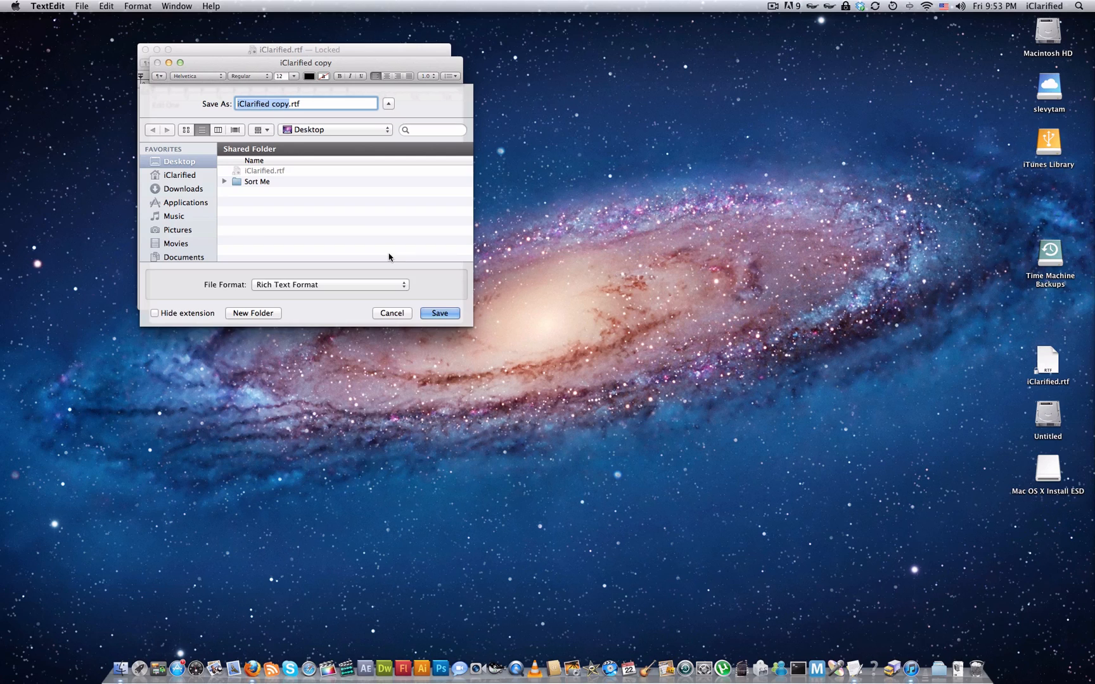
pyautogui.click(439, 313)
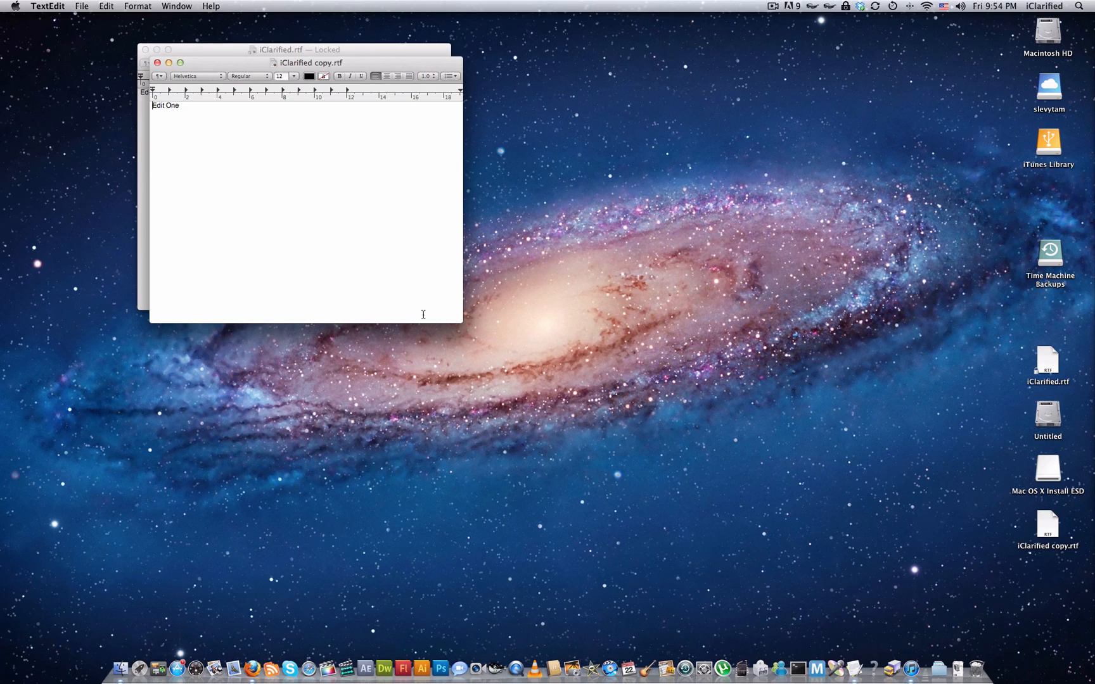
# Add 'Edit Two' on a new line, save a version, then add 'Edit Three' below it.
pyautogui.press('enter')
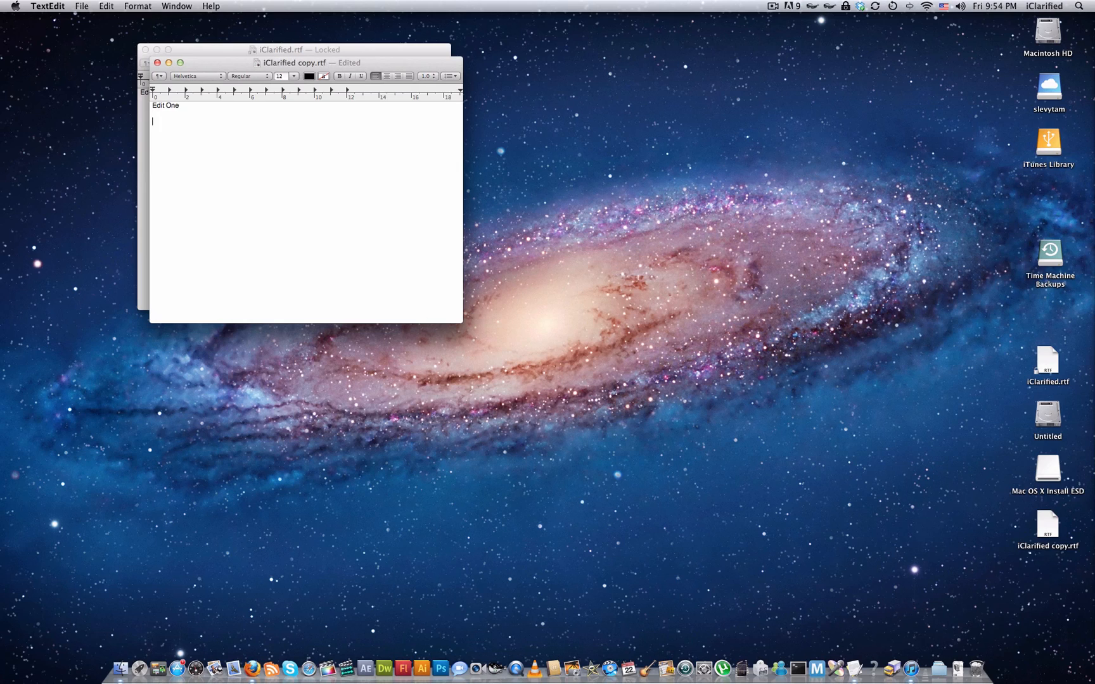
pyautogui.write('Edit Two')
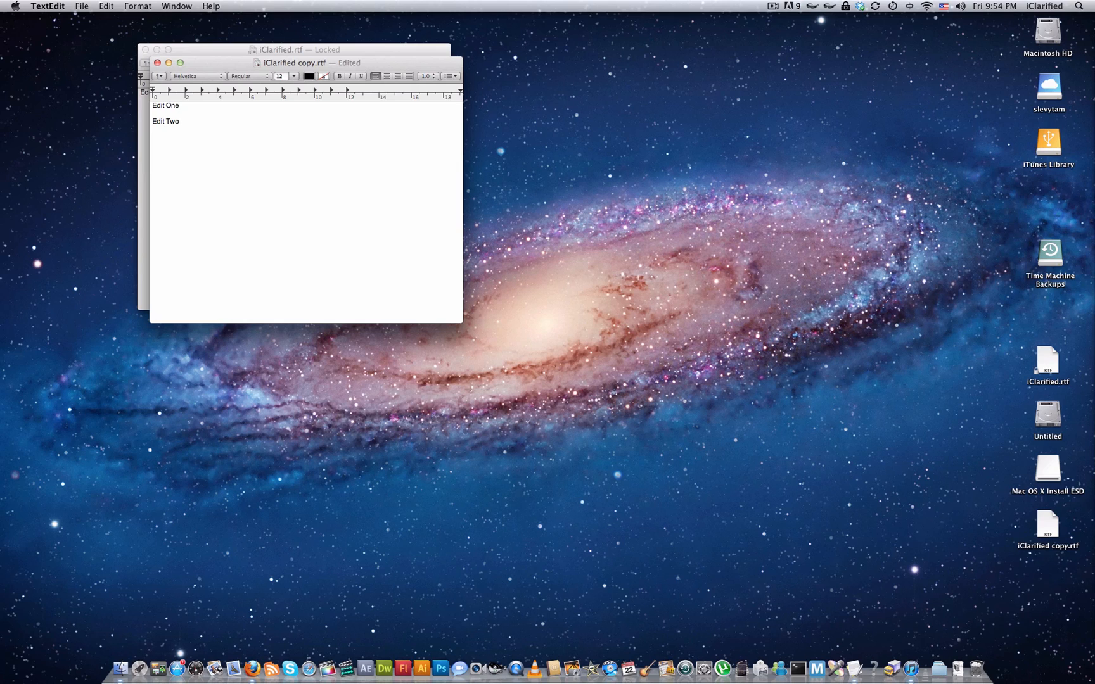
pyautogui.click(81, 5)
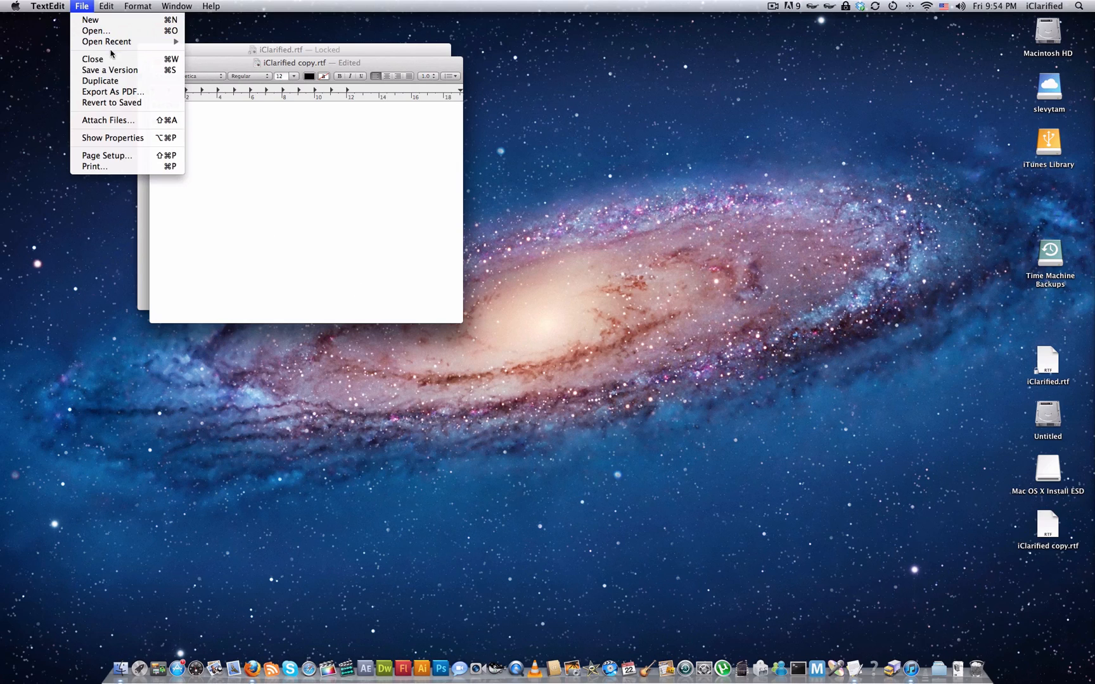
pyautogui.moveTo(110, 70)
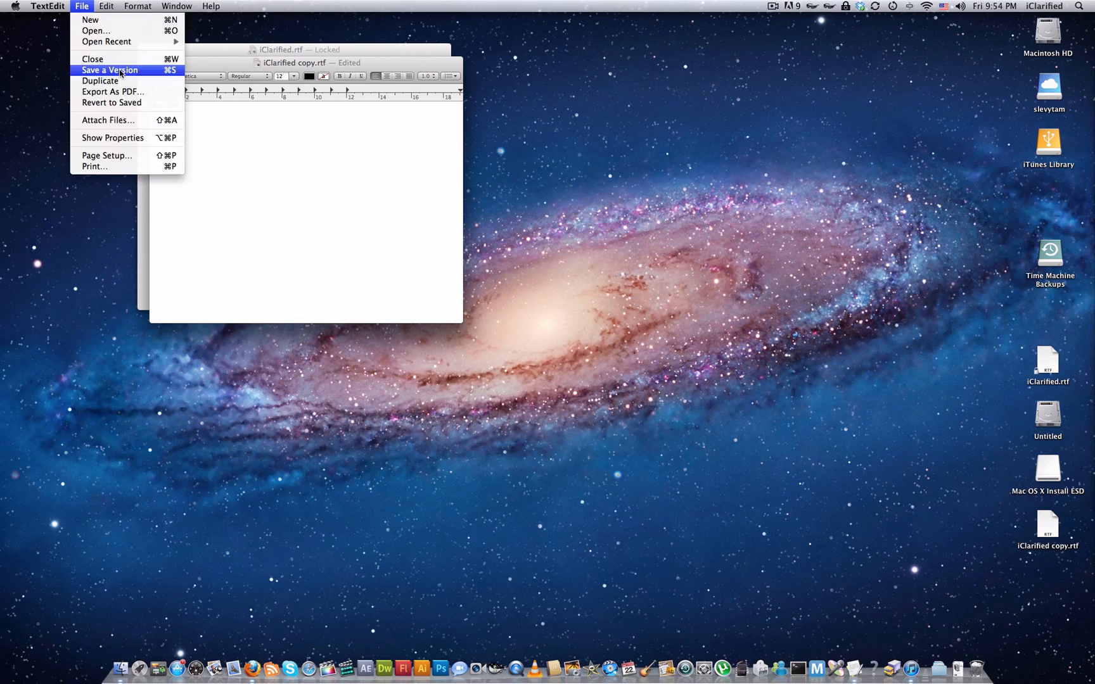
pyautogui.click(109, 70)
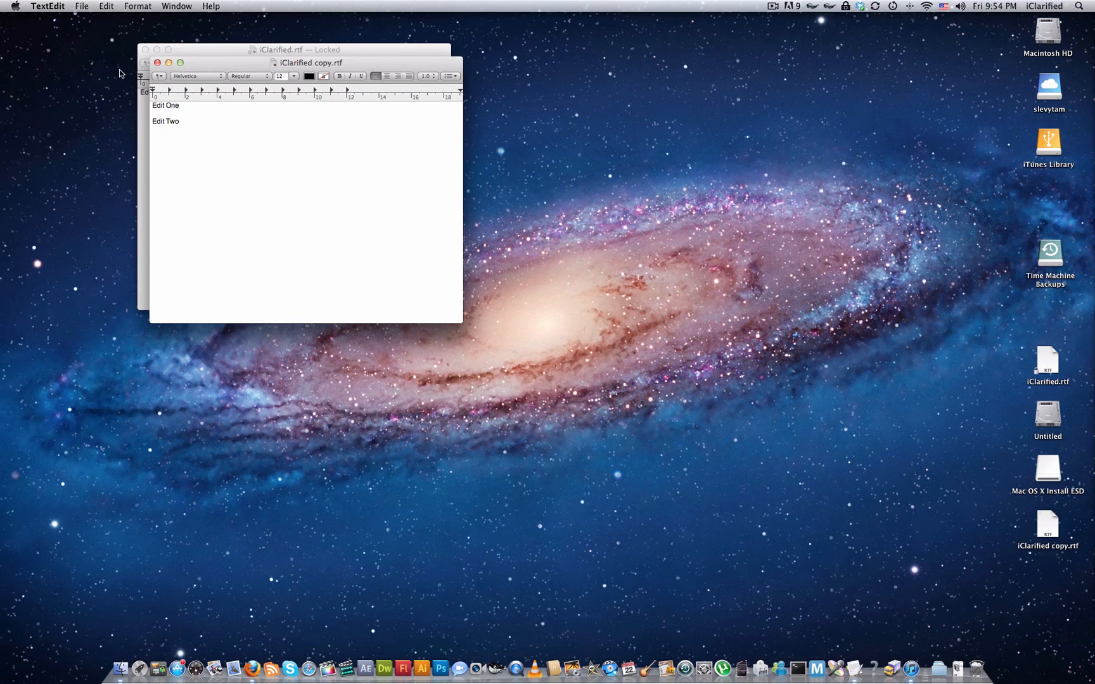
pyautogui.write('Edit Three')
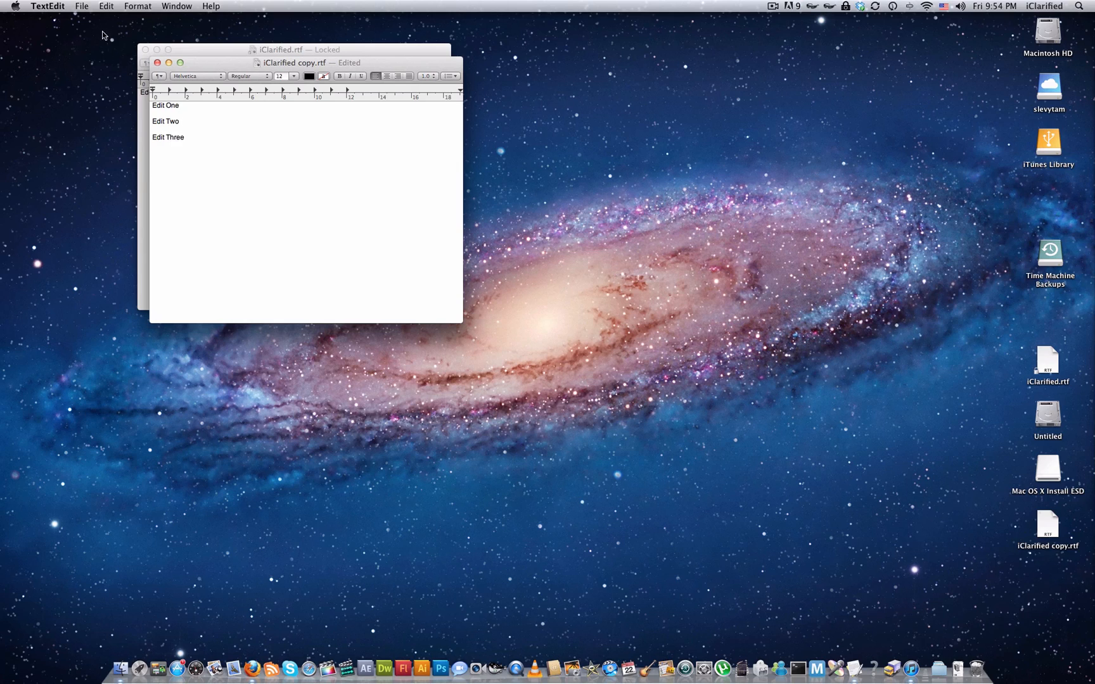
pyautogui.click(81, 6)
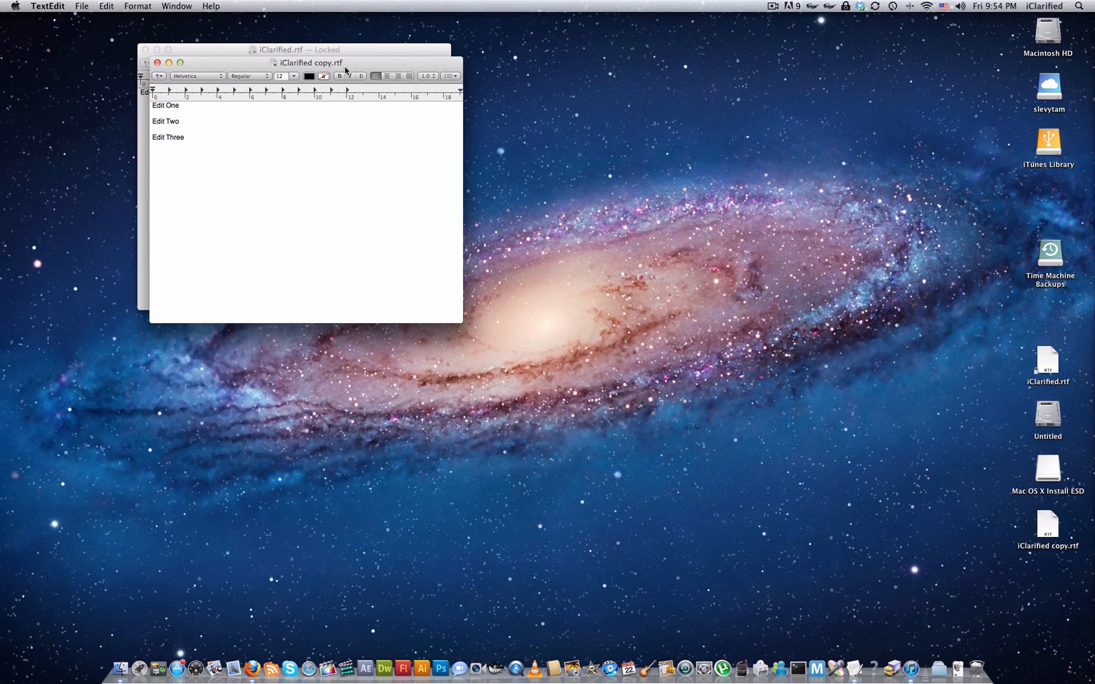
# Browse all versions from the title bar menu and pick the earlier 'Edit One'/'Edit Two' version to restore.
pyautogui.click(348, 63)
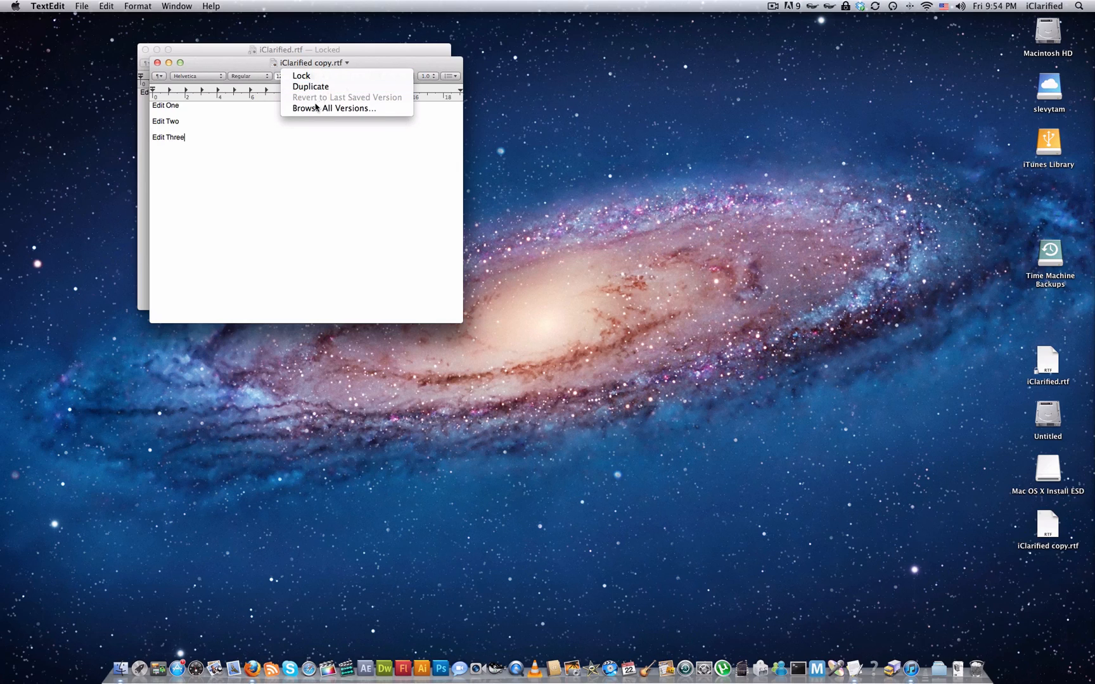
pyautogui.moveTo(334, 108)
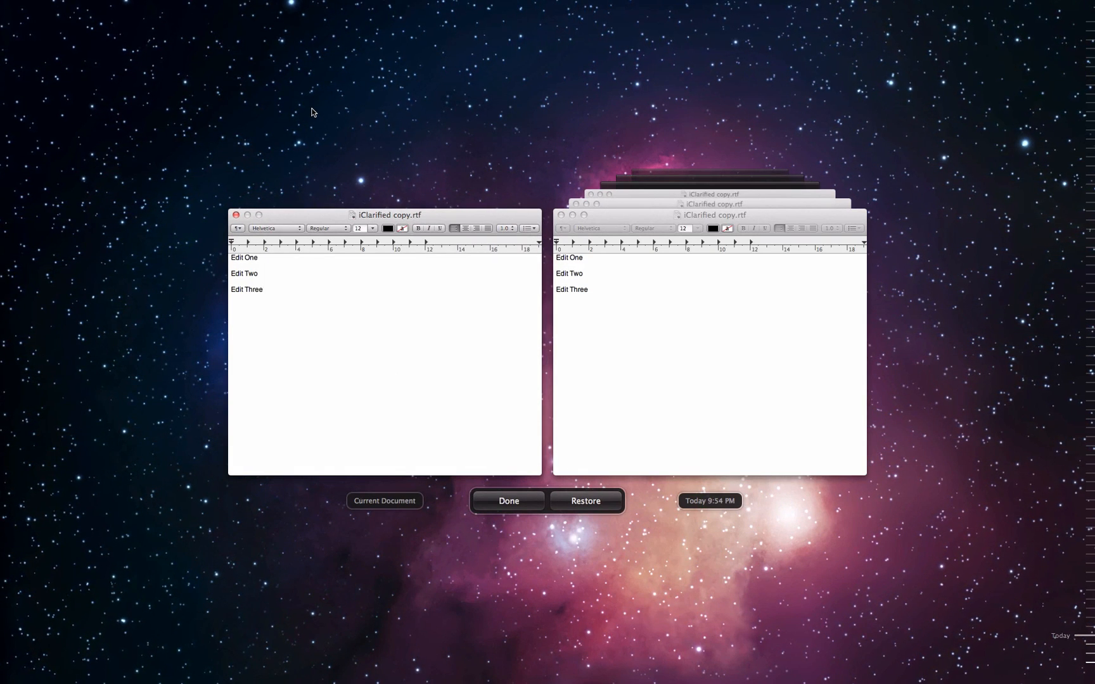
pyautogui.click(263, 290)
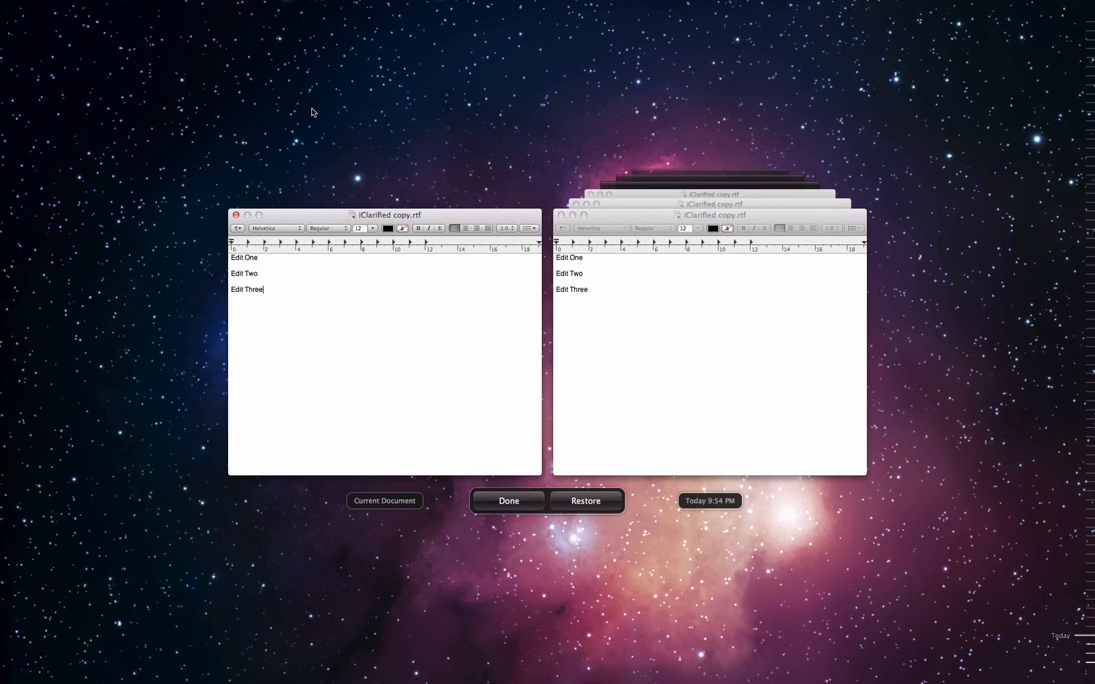
pyautogui.moveTo(499, 127)
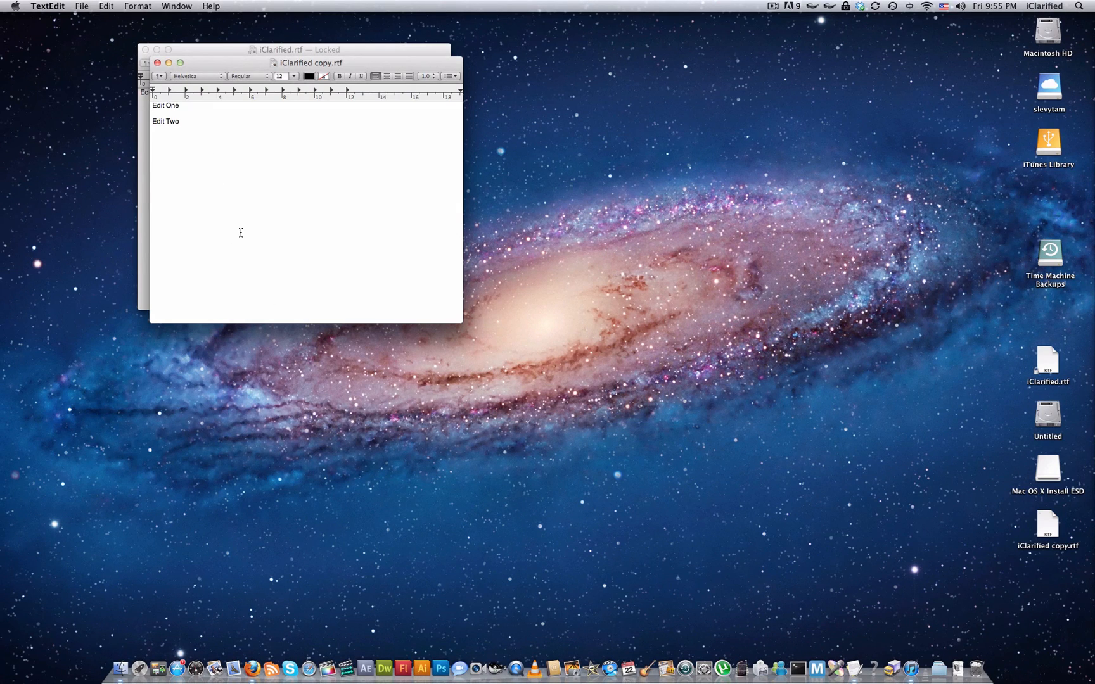
pyautogui.moveTo(378, 265)
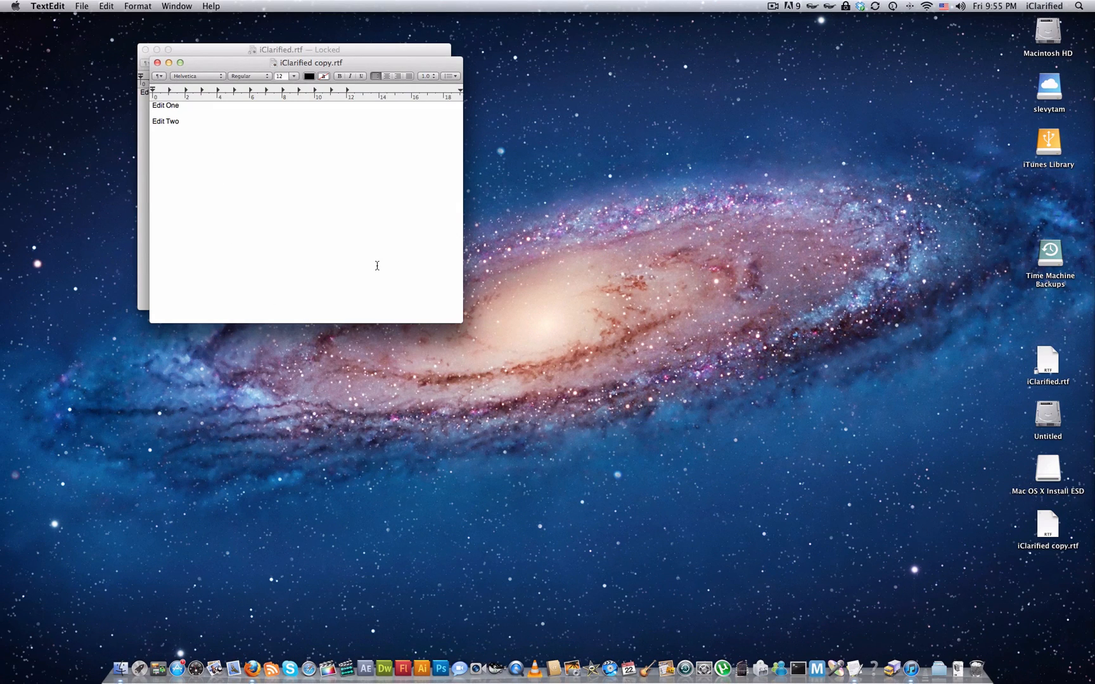
pyautogui.write('Edit T')
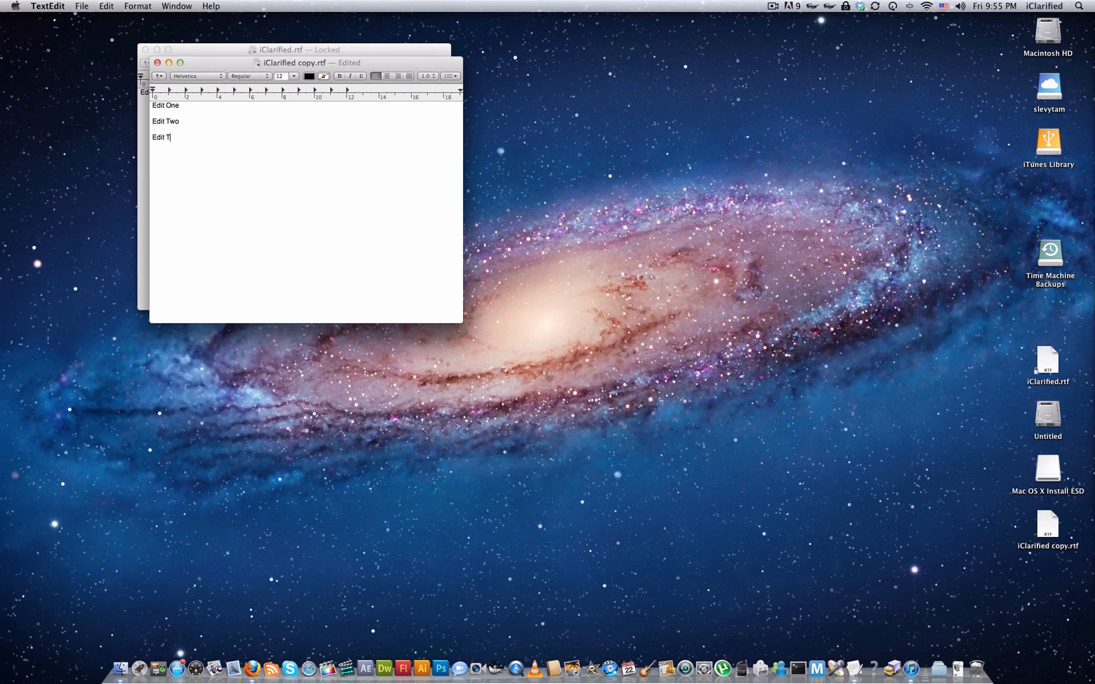
pyautogui.write('Four')
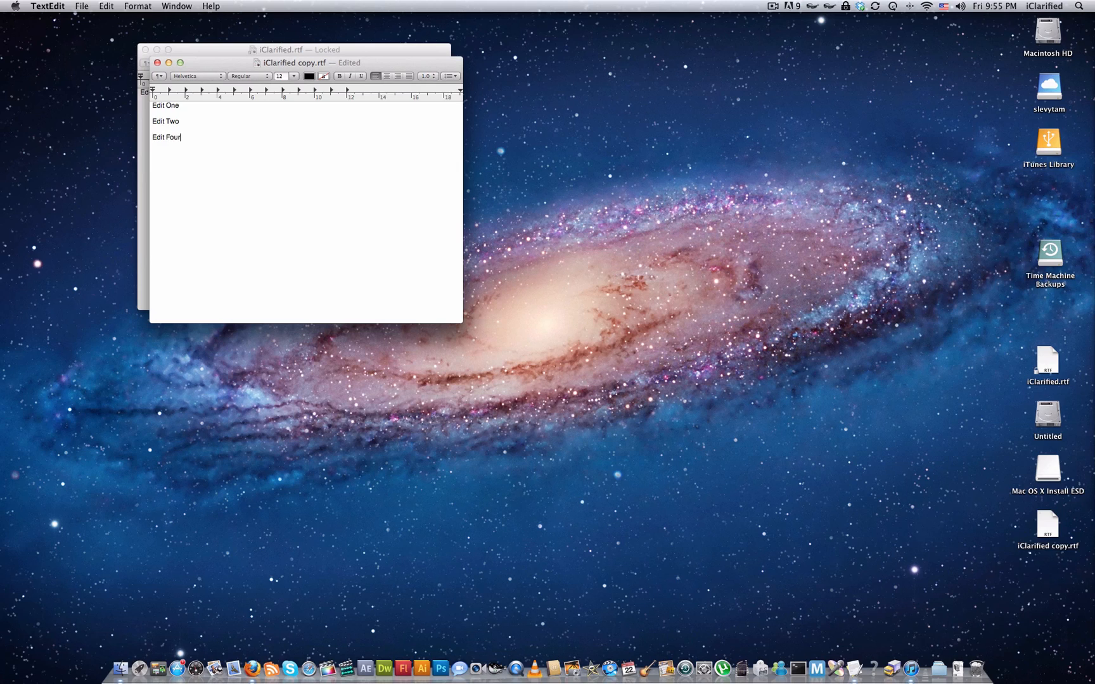
pyautogui.click(353, 63)
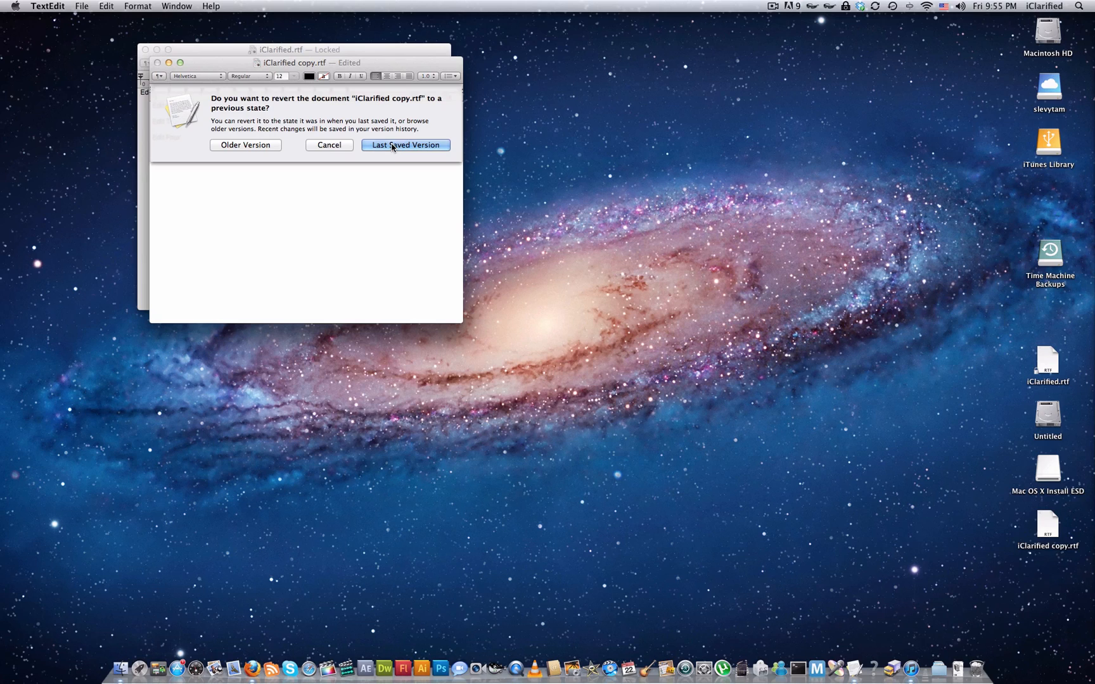
pyautogui.click(406, 145)
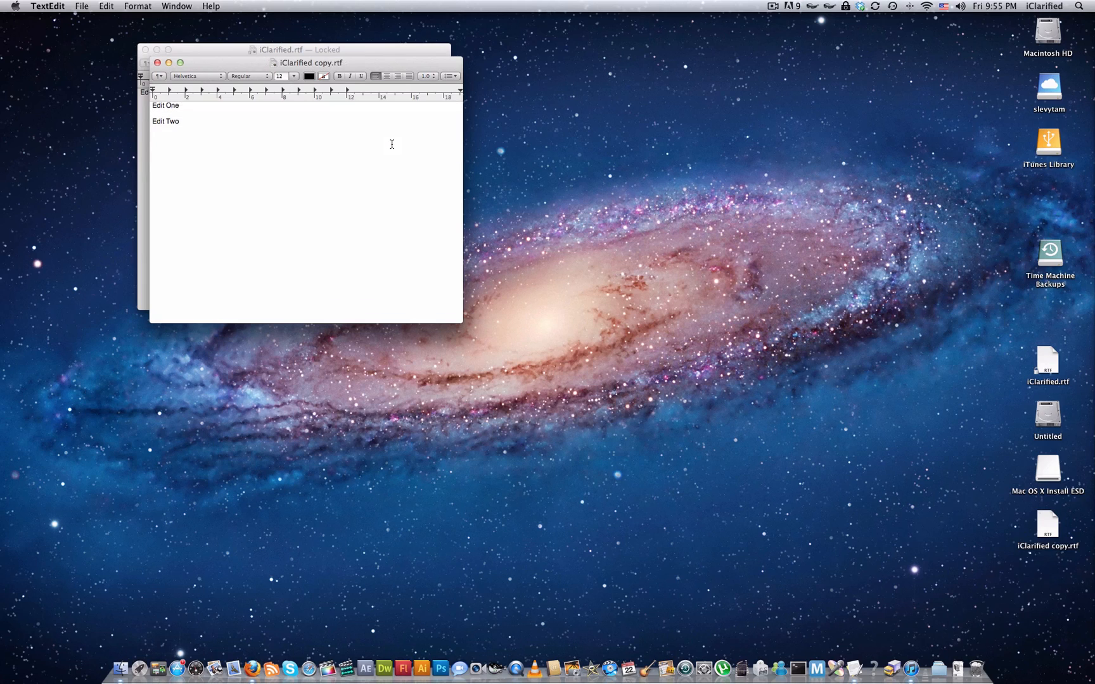